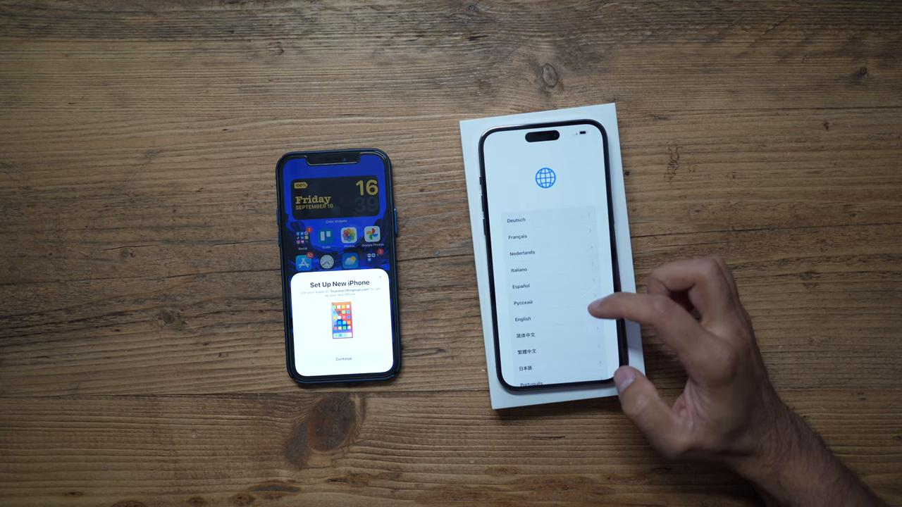
Step: Choose English as the language and scroll the country or region list
left_click(523, 321)
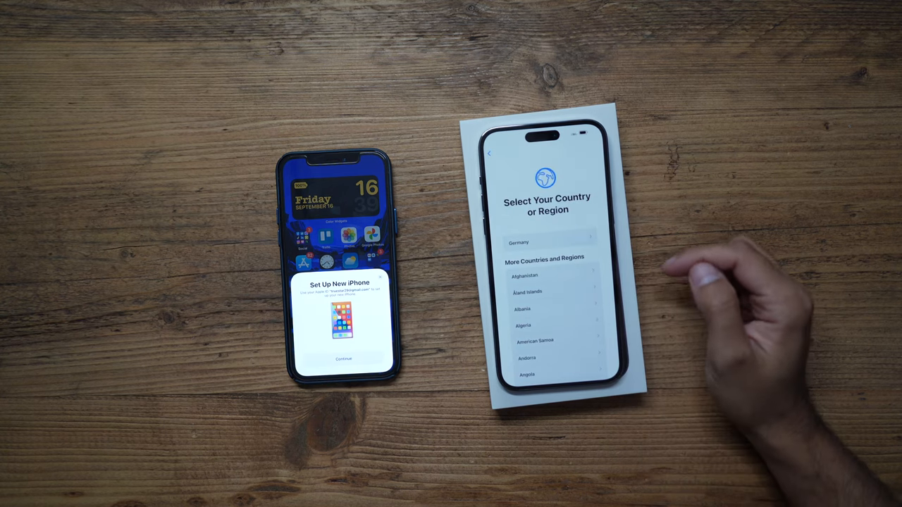
scroll("down", 3)
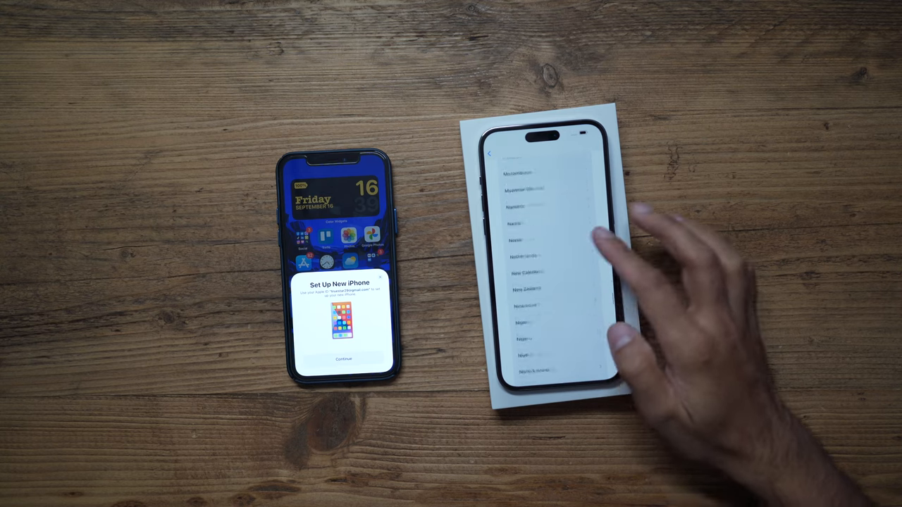
scroll("down", 3)
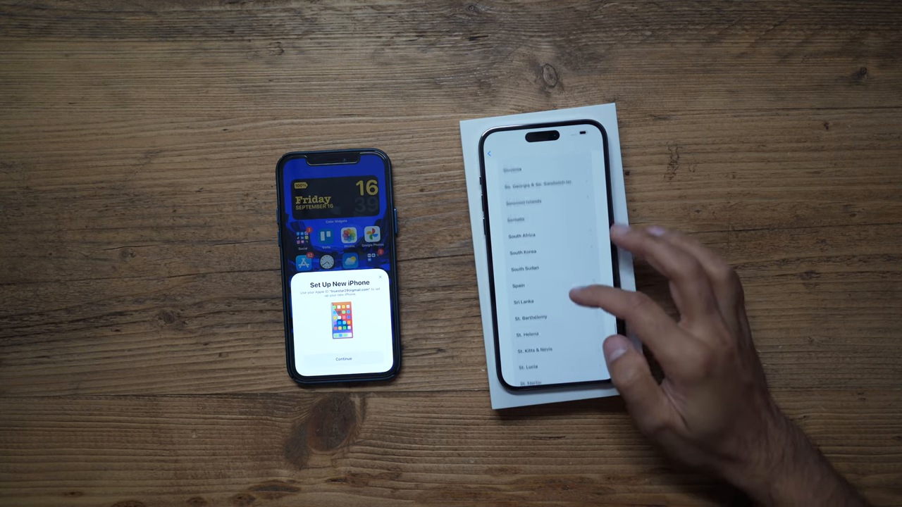
scroll("down", 3)
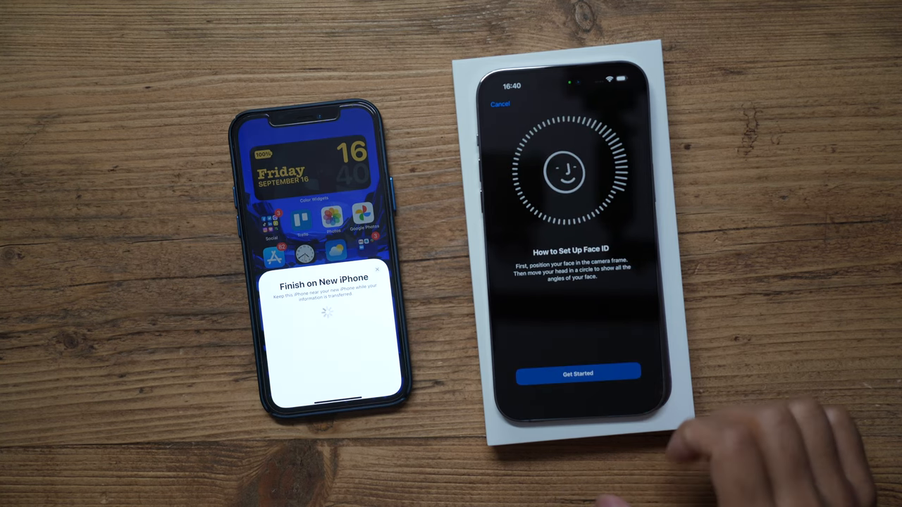
Step: Skip Face ID and start Transfer from iPhone to copy the old phone's data
left_click(578, 372)
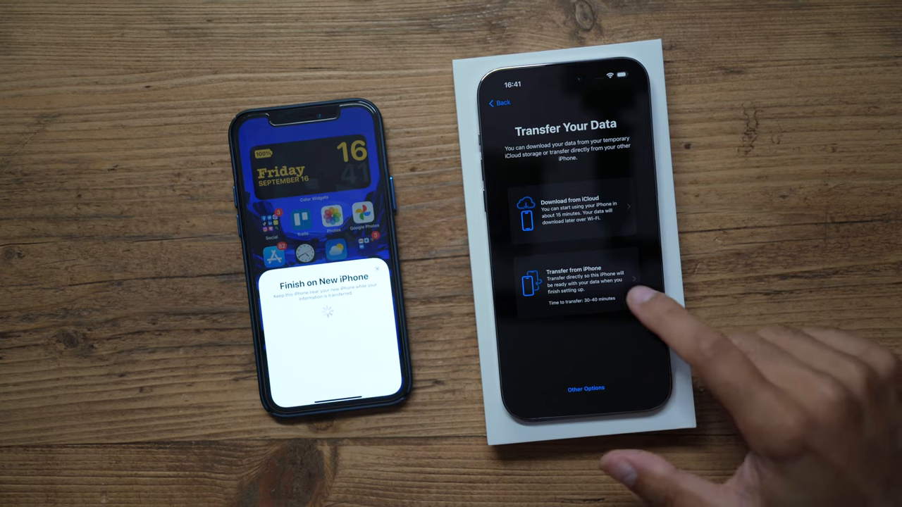
left_click(585, 282)
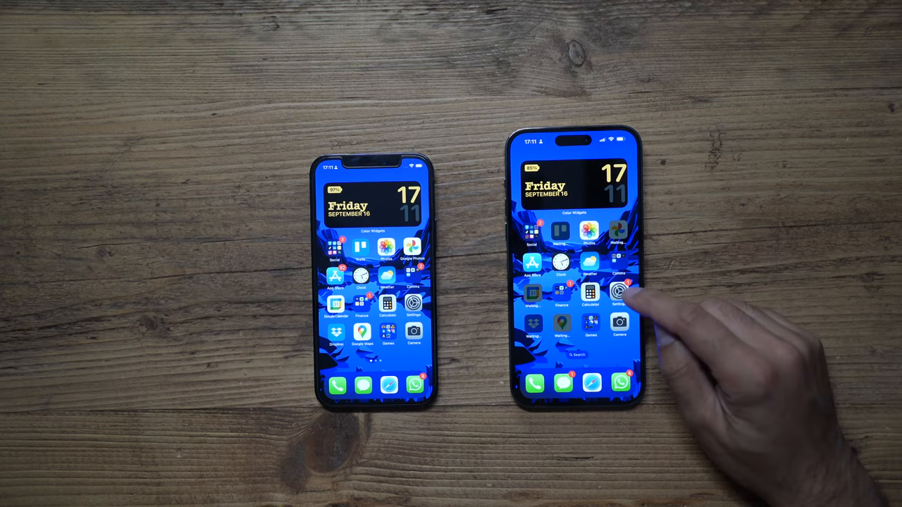
Step: Search Settings for 'Battr', enable Battery Percentage, and return to the main list
left_click(617, 295)
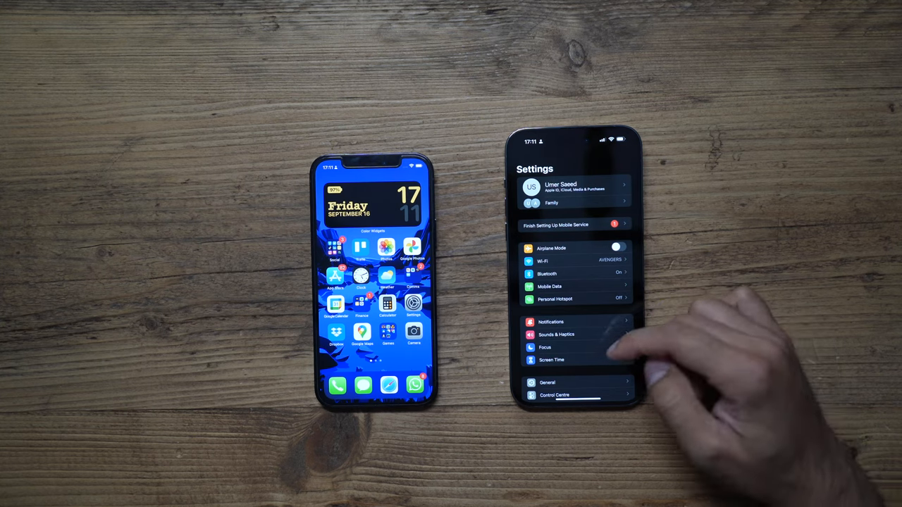
scroll("down", 3)
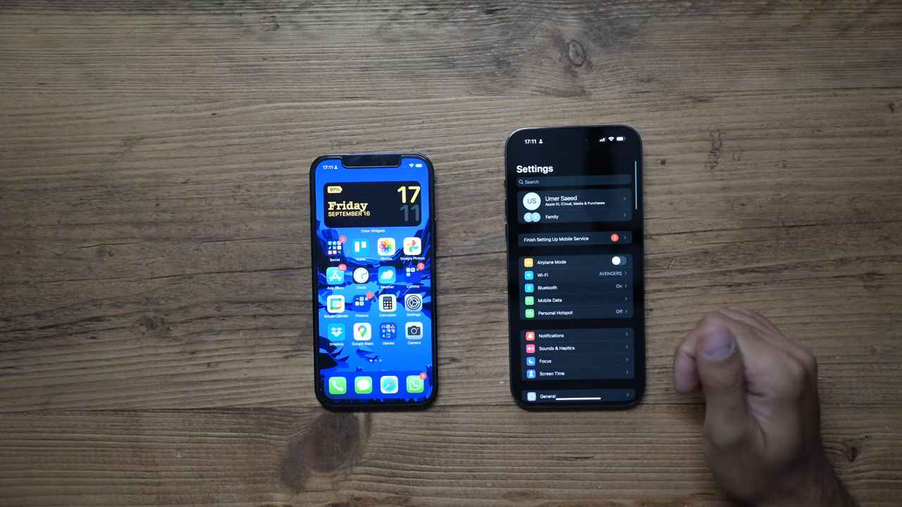
left_click(561, 181)
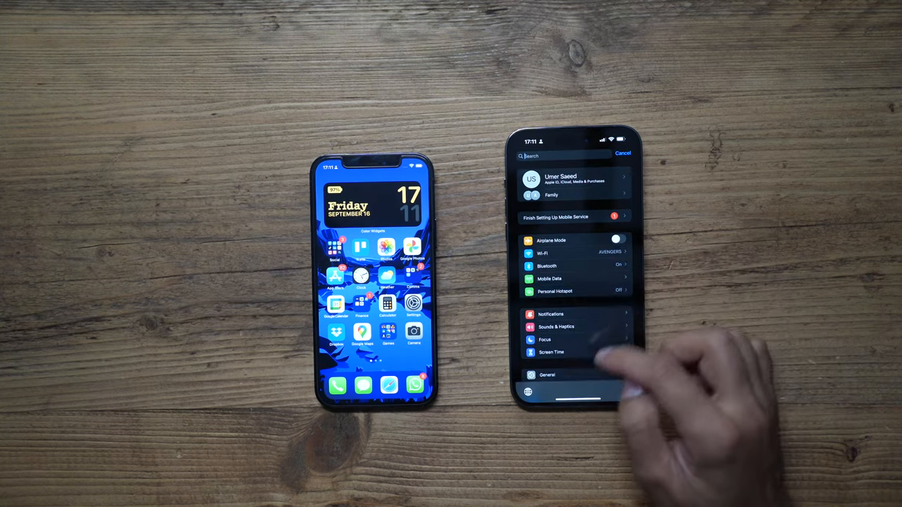
type("Battr")
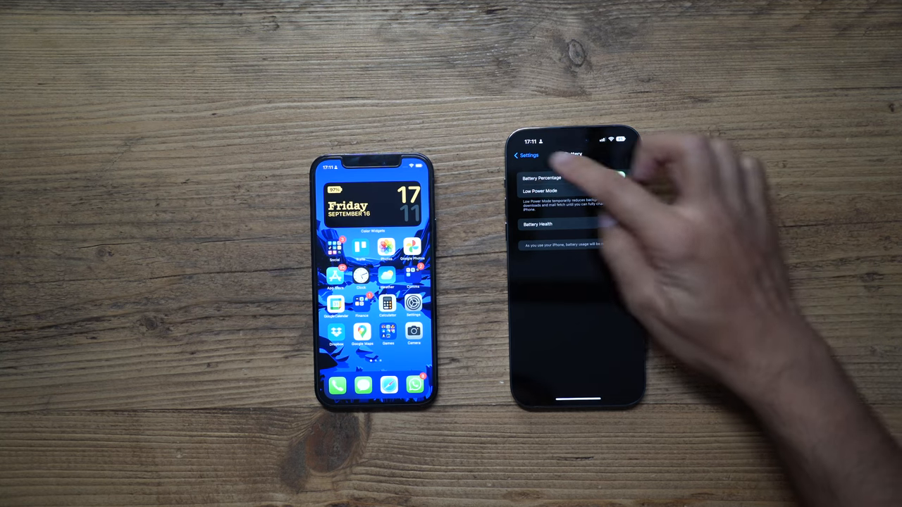
left_click(525, 155)
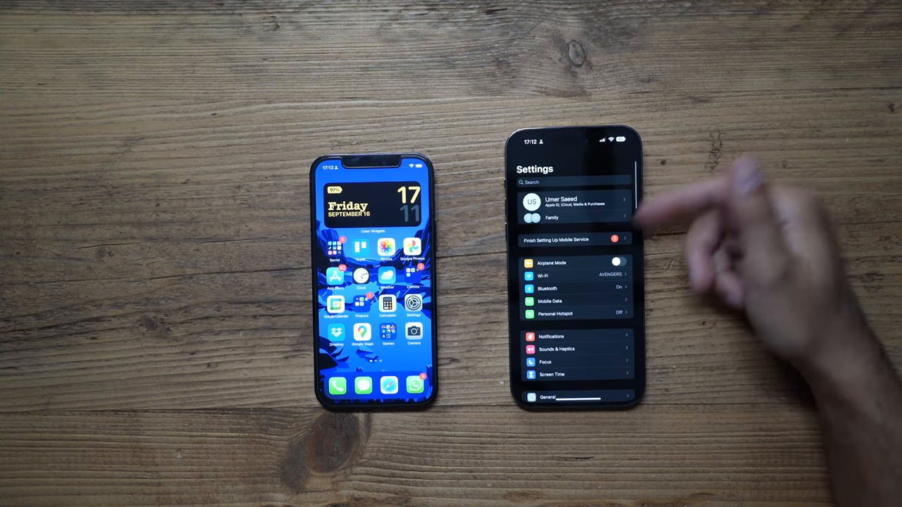